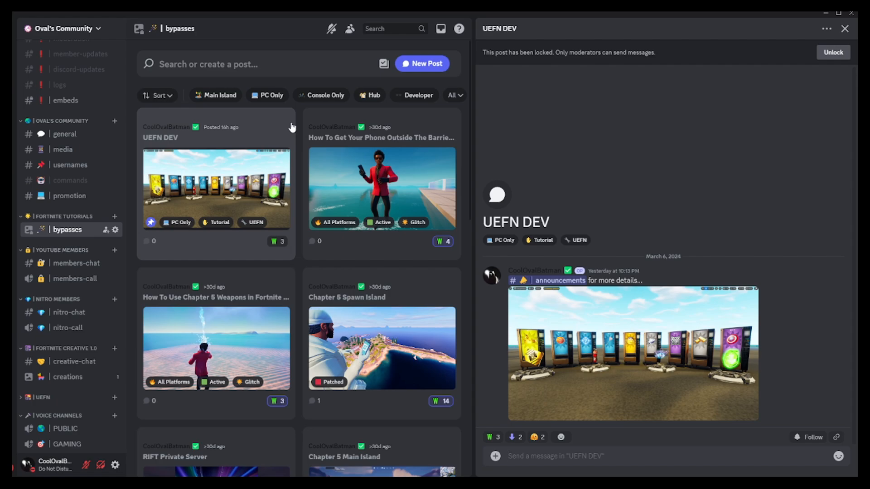
mouse_move(511, 277)
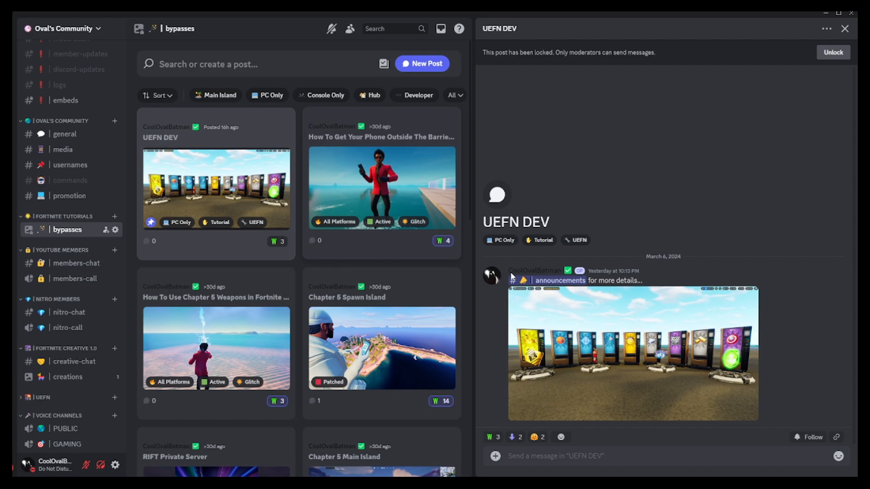
mouse_move(603, 352)
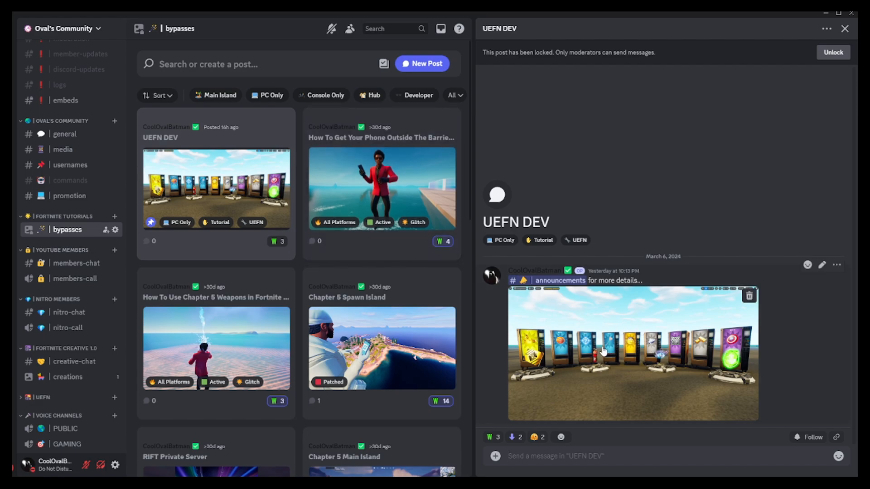
mouse_move(603, 242)
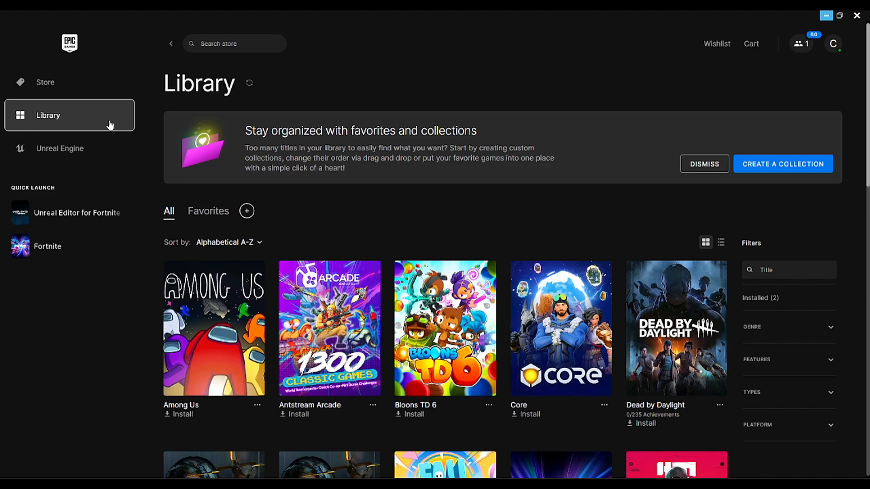
mouse_move(527, 142)
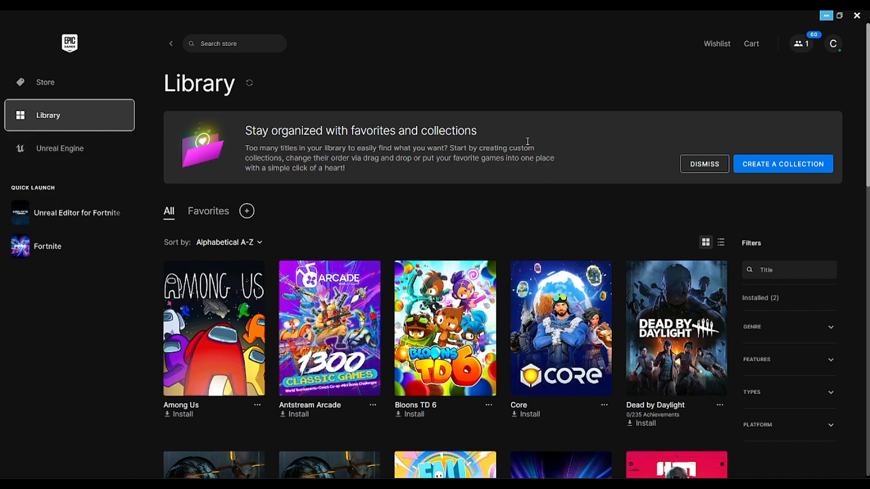
- Scroll the Library to Unreal Editor for Fortnite and show its options menu
scroll(down, 3)
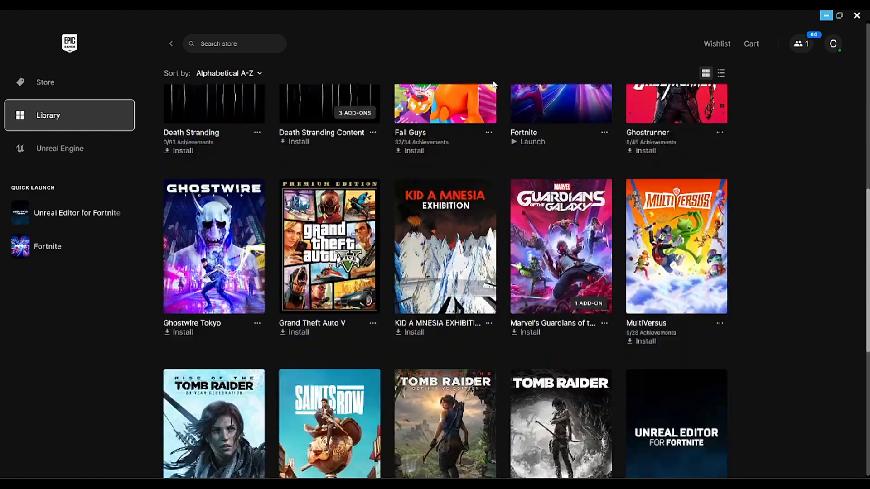
scroll(down, 3)
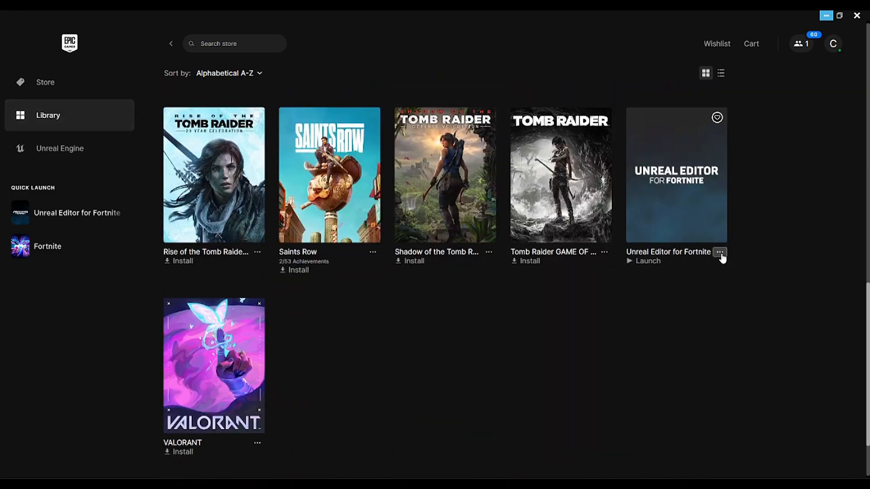
click(719, 252)
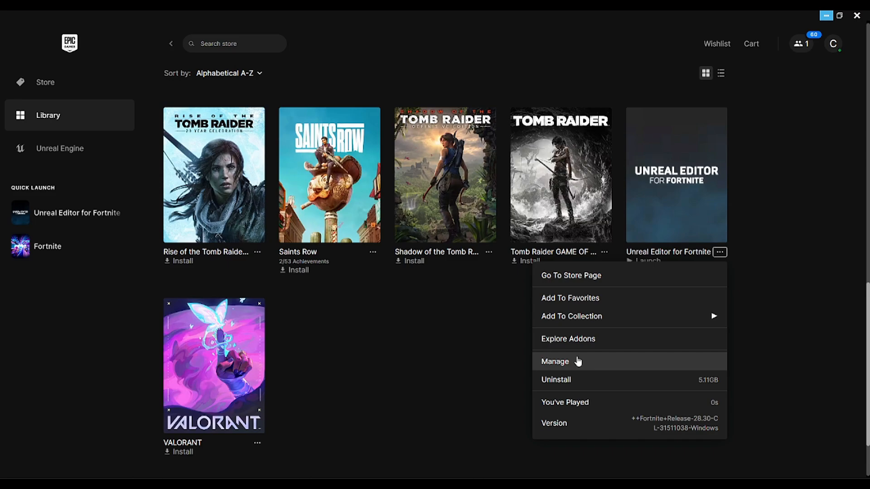
- Open Manage, view the editor's installation folder, then close the manage window
click(554, 361)
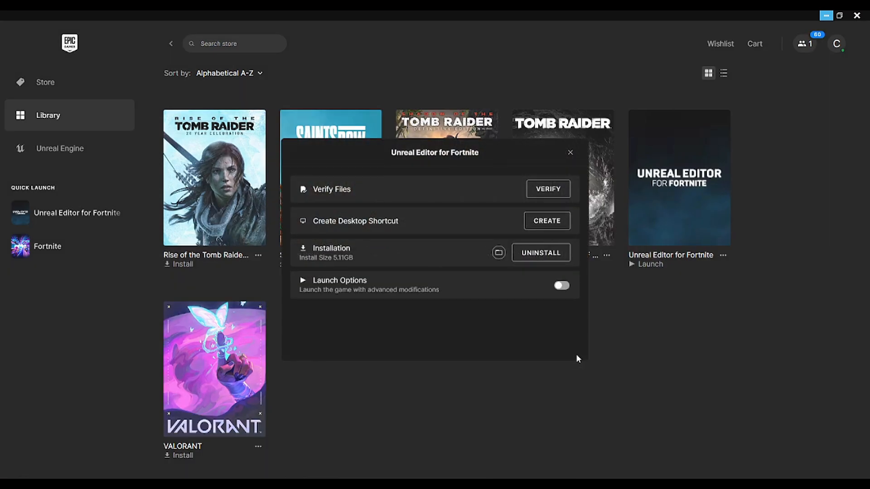
mouse_move(498, 253)
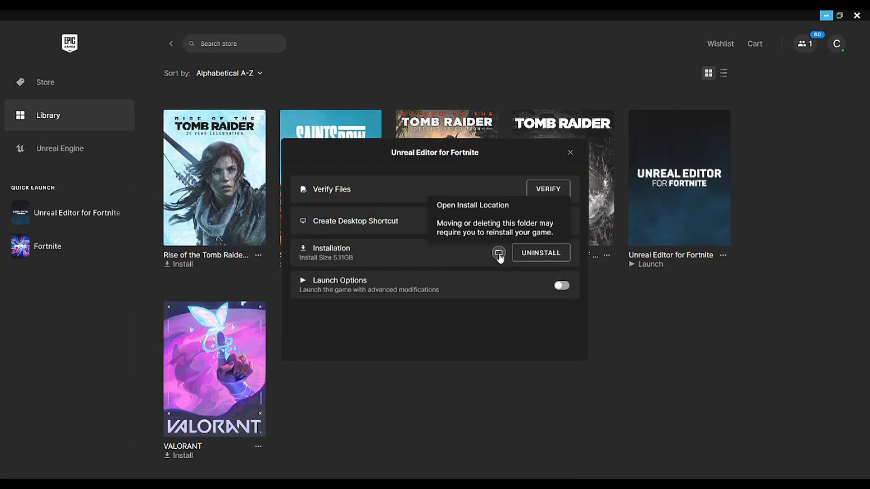
click(498, 252)
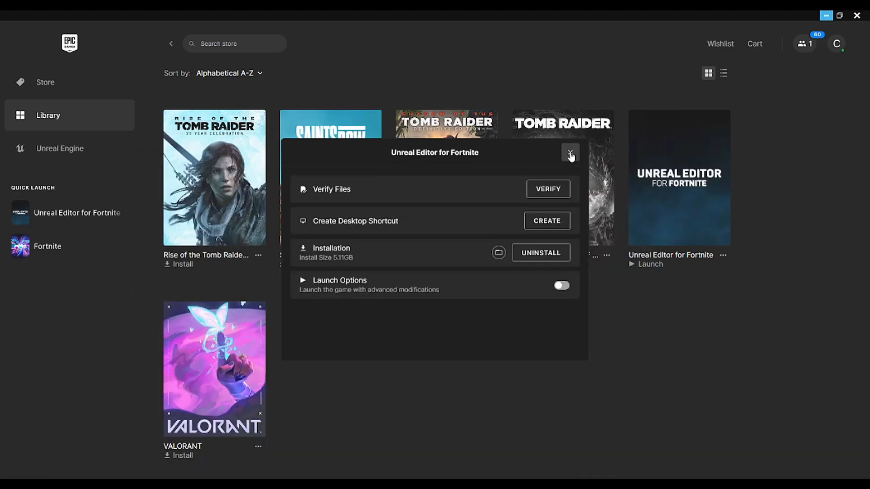
click(570, 153)
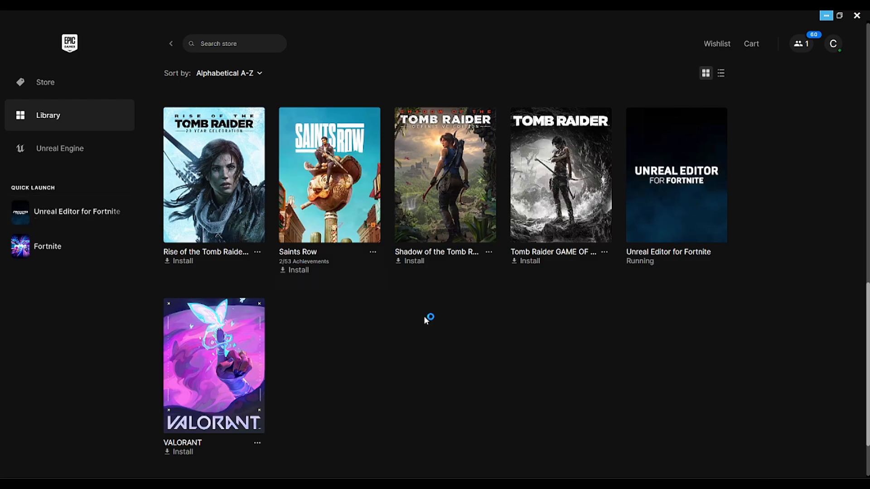
mouse_move(529, 358)
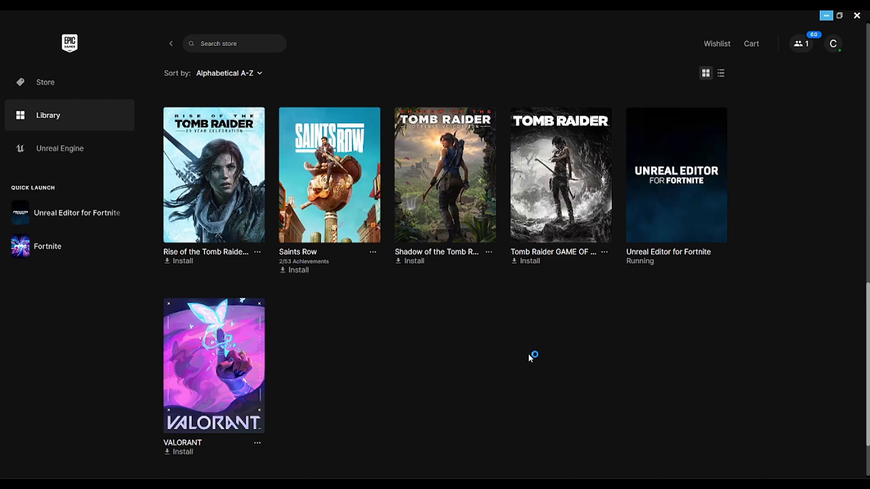
mouse_move(522, 340)
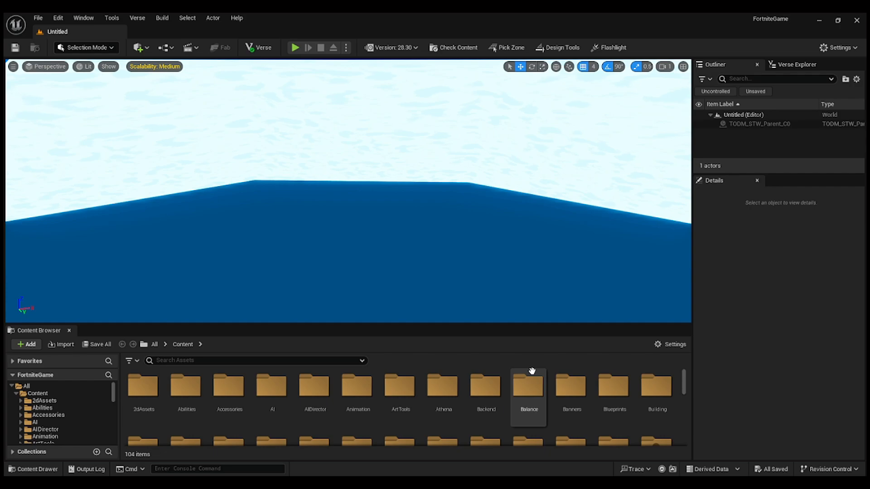
mouse_move(593, 40)
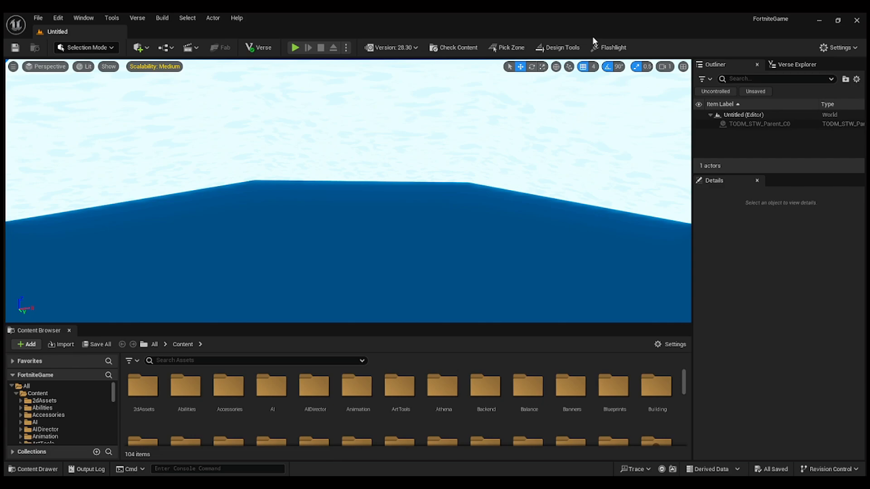
mouse_move(509, 77)
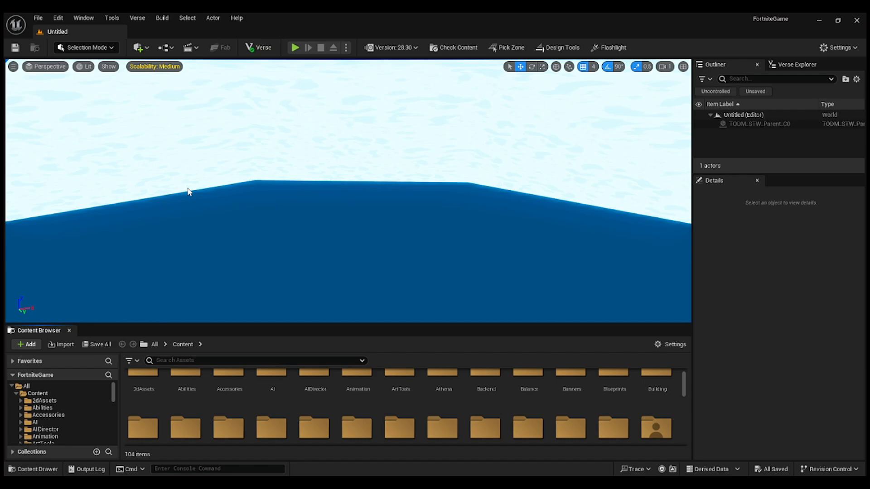
mouse_move(190, 190)
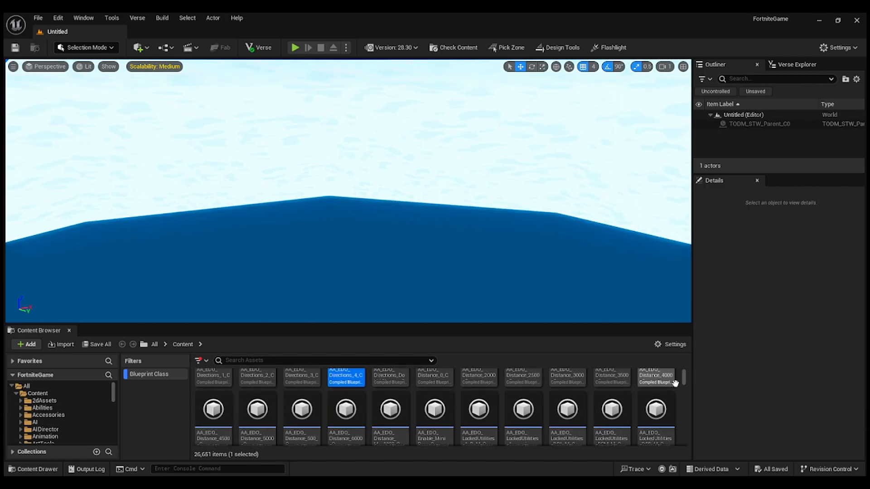
- Drag ZipLine_Pole_Capsules_C and other proxy blueprints from the filtered Content Browser into the viewport
scroll(down, 3)
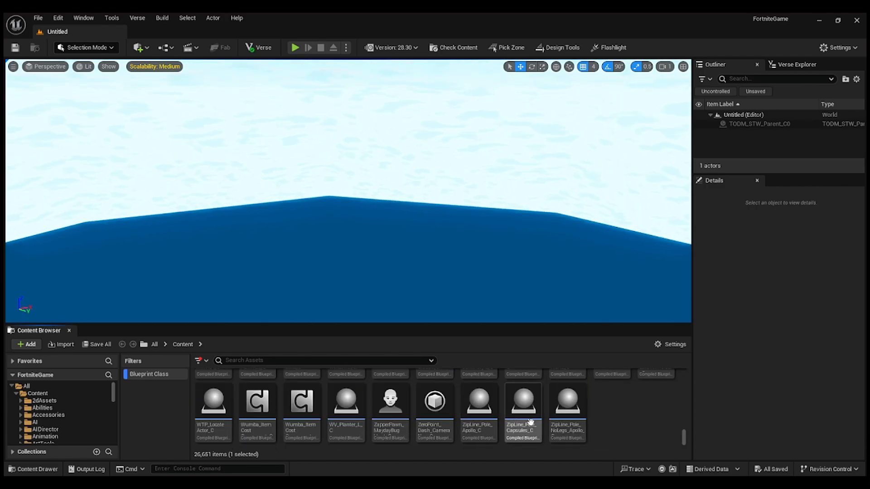
drag(567, 399, 372, 250)
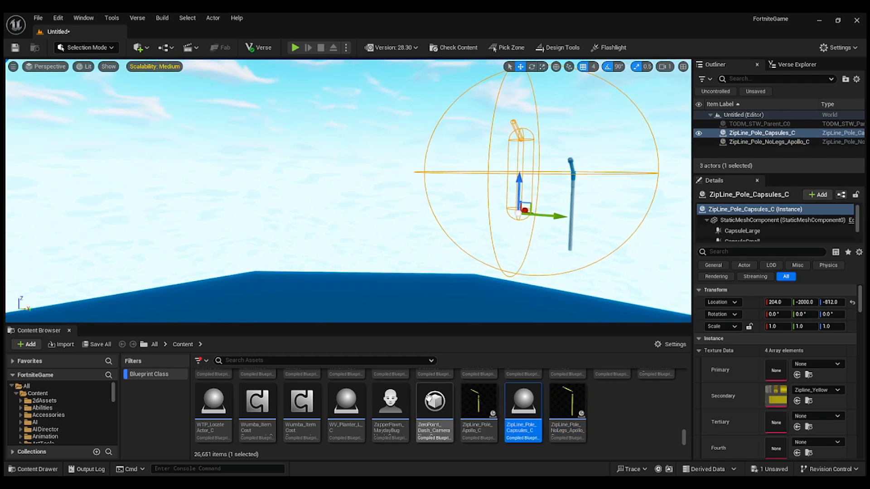
click(346, 401)
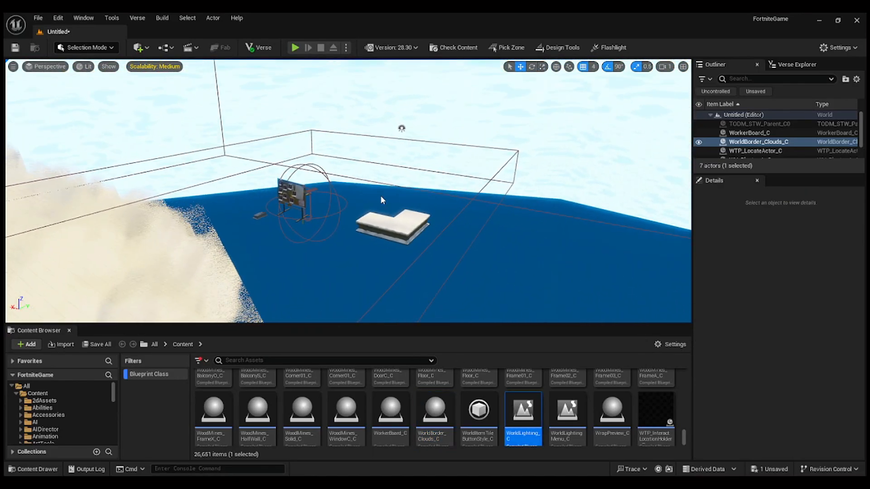
click(765, 150)
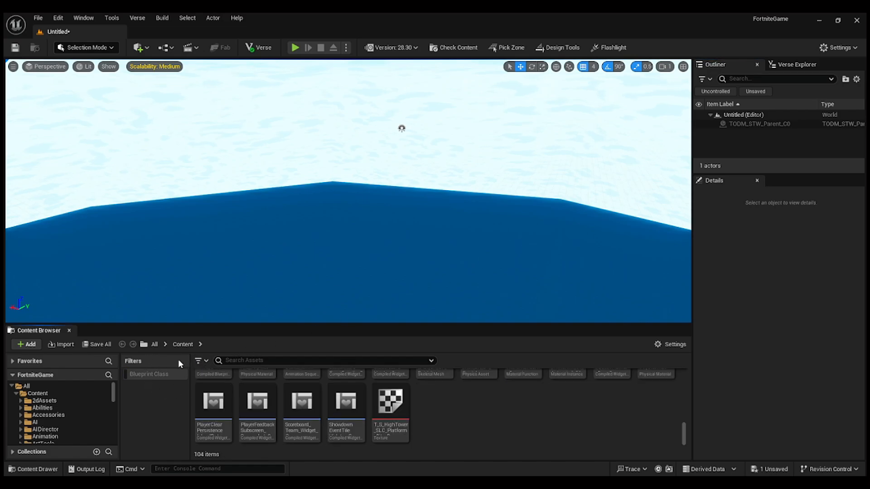
mouse_move(261, 223)
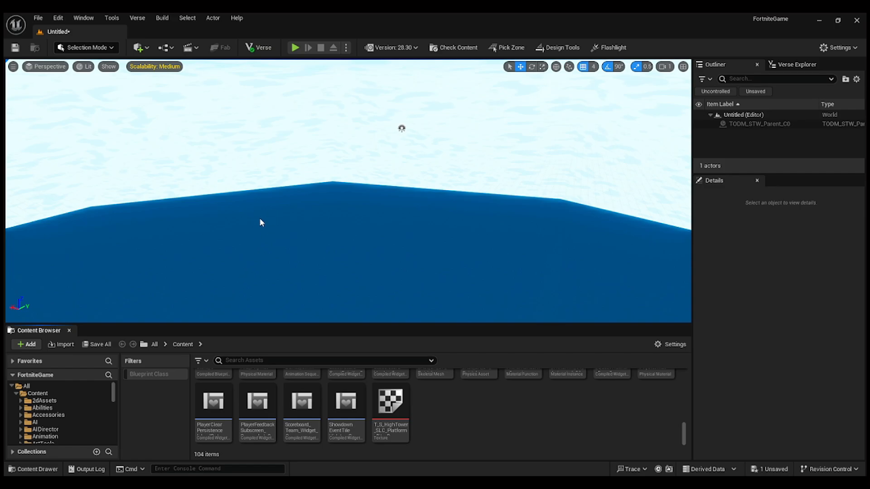
- Switch the Content Browser filter from Blueprint Class to Level assets
click(136, 386)
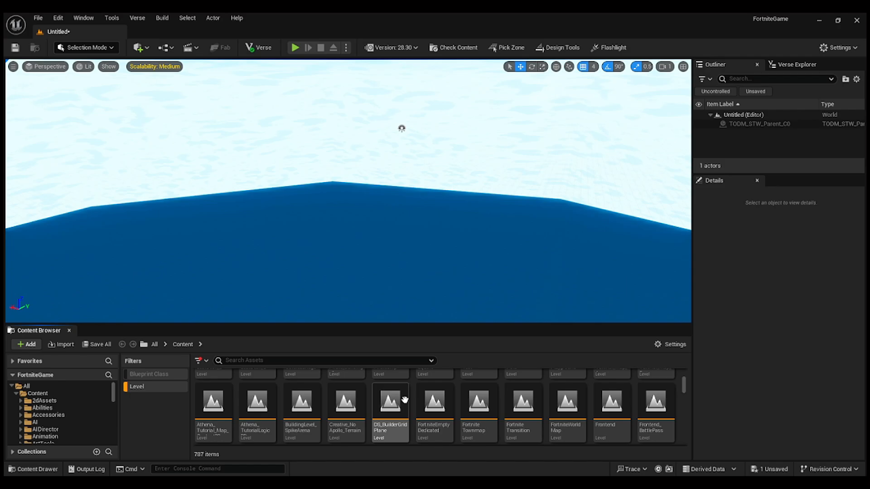
- Search 'helios' among Level assets to list the Helios_Terrain levels
scroll(down, 3)
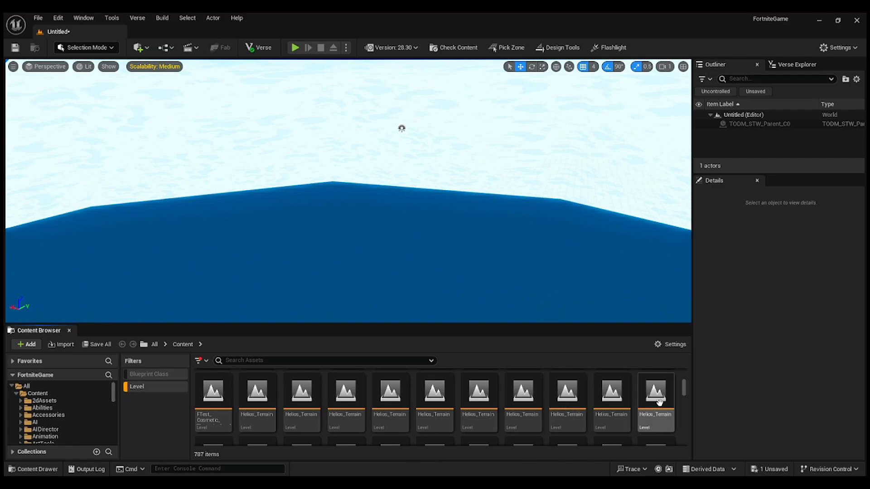
text(helios)
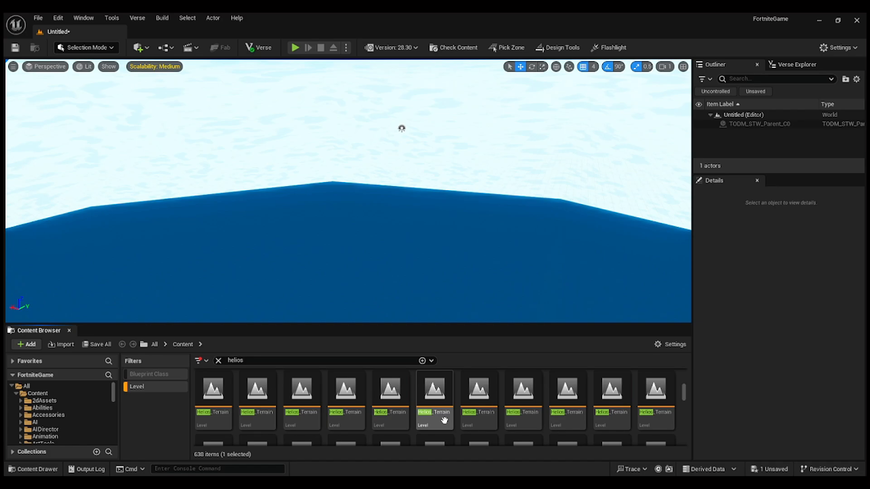
mouse_move(391, 411)
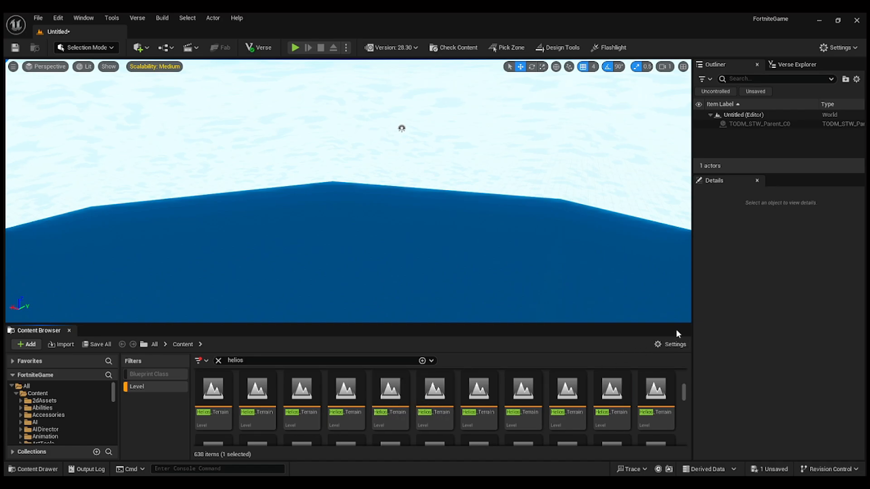
mouse_move(724, 179)
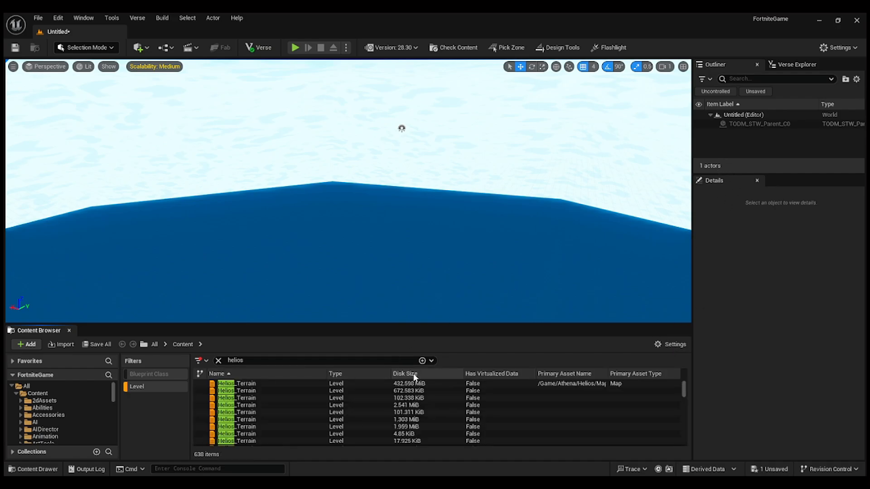
- Sort Helios levels by disk size and drop the largest map in as a level instance
click(405, 374)
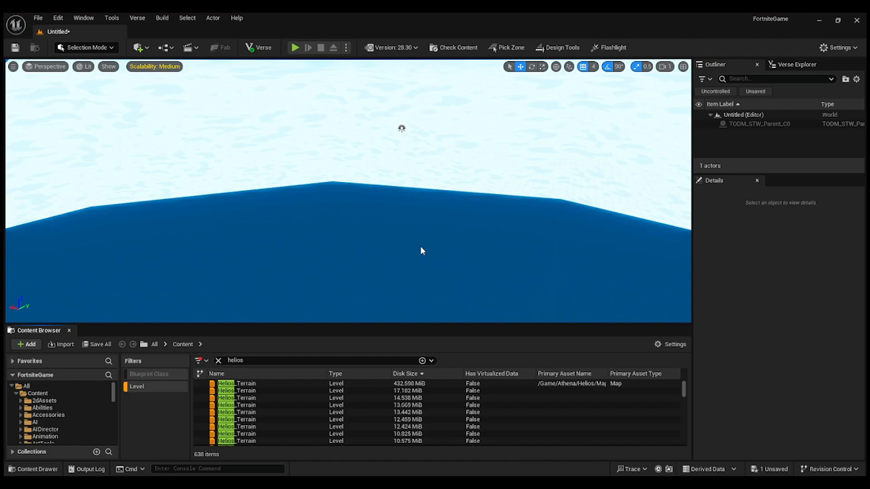
mouse_move(422, 247)
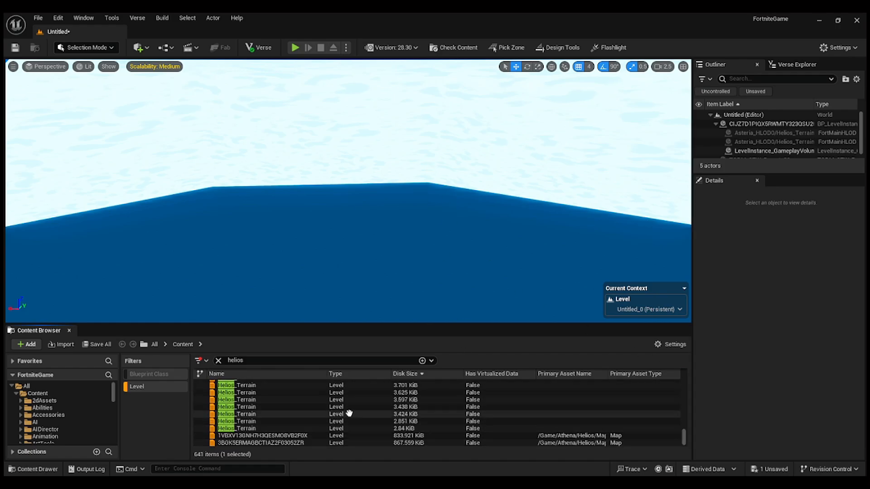
click(259, 436)
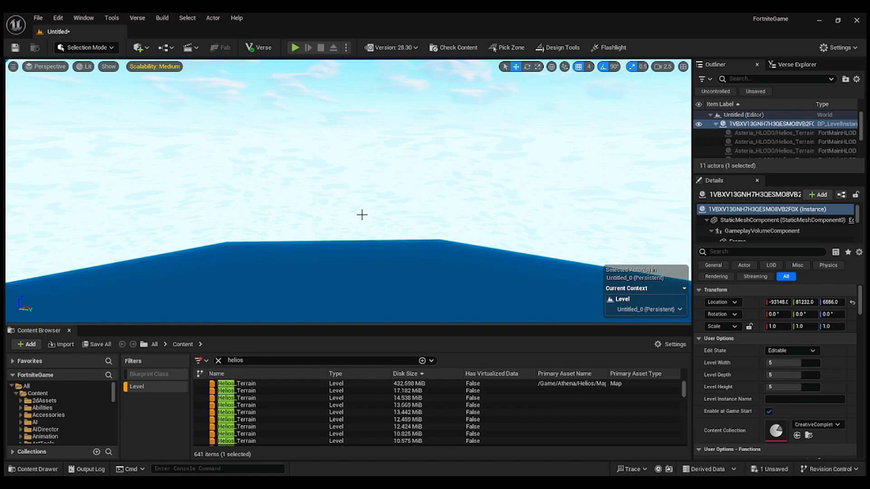
- Search 'creative royale settings', then broaden the search to 'creative royale'
text(creative royale settings)
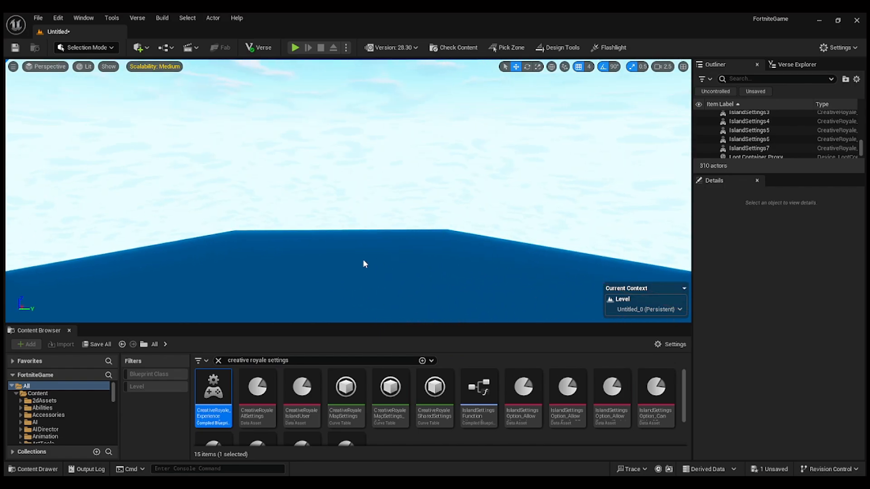
click(294, 360)
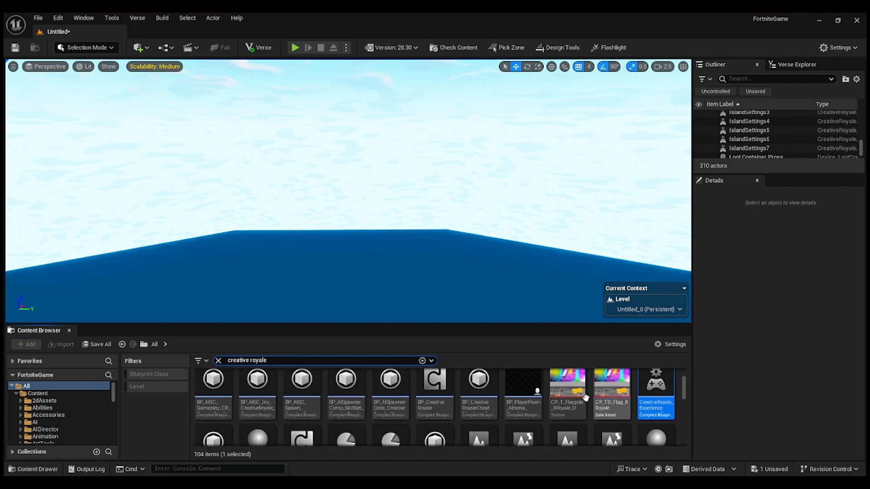
- Filter to Blueprint Class, place loot container and car proxies, then select the car proxy
click(148, 374)
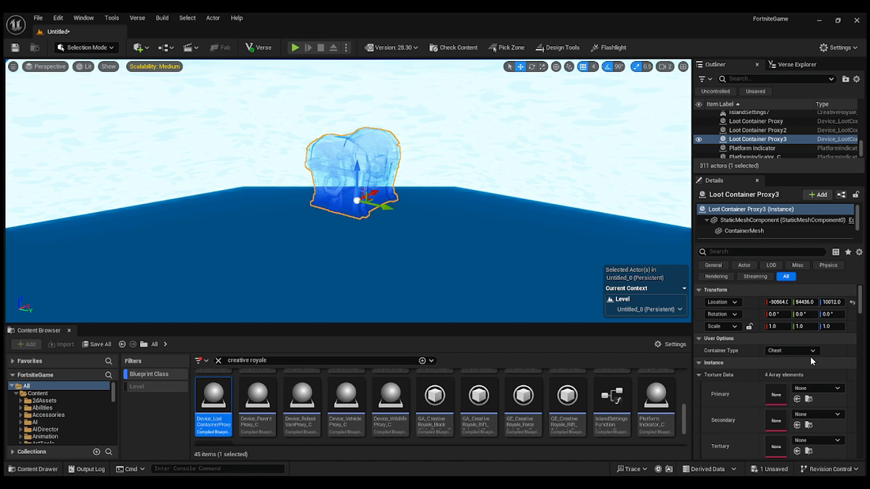
mouse_move(323, 458)
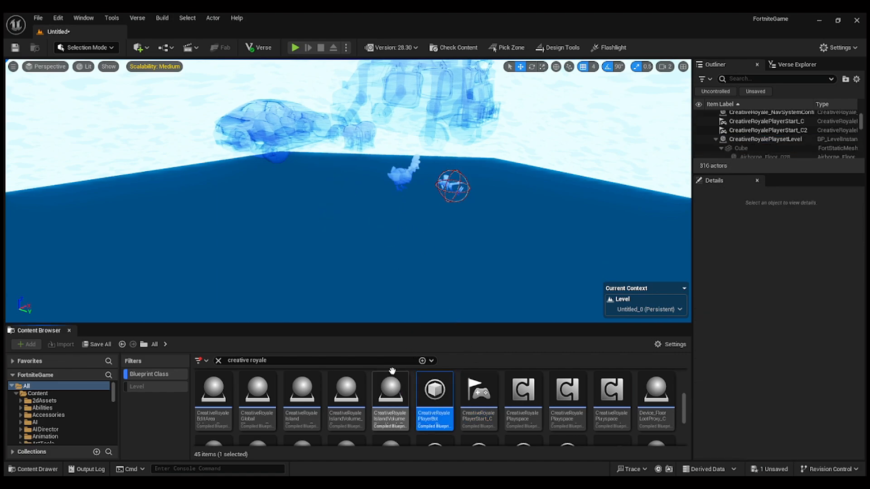
click(294, 47)
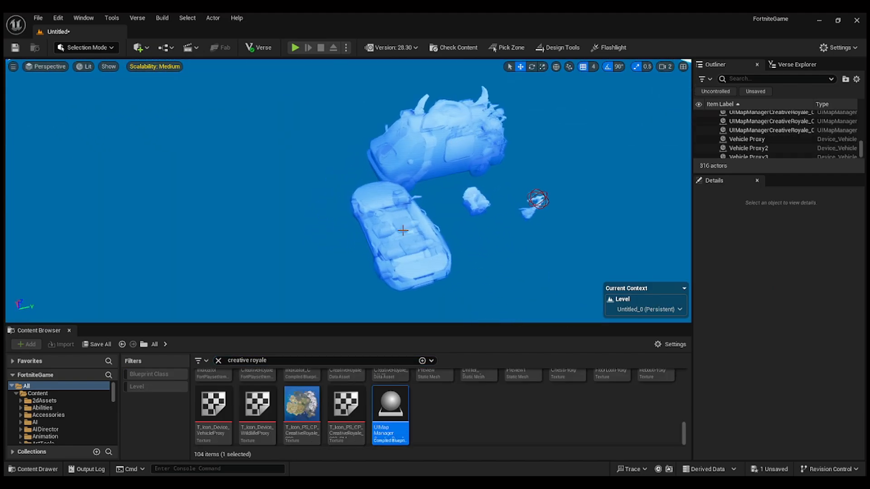
click(405, 239)
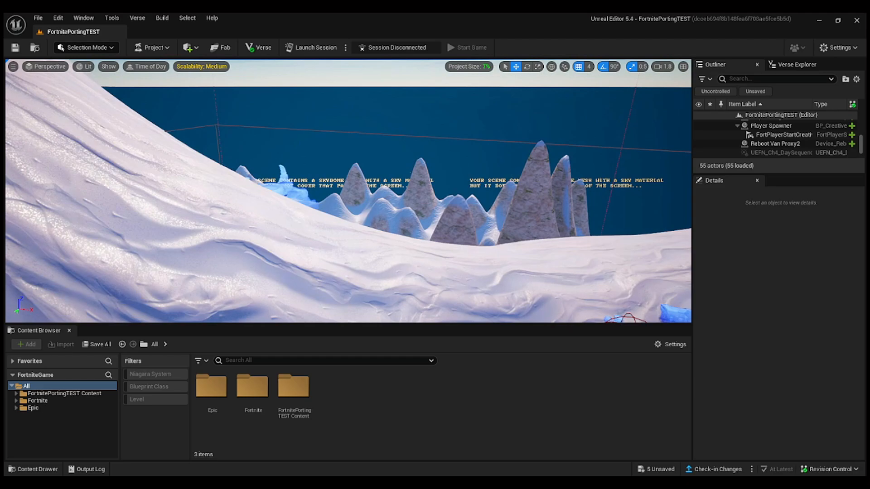
- Launch a live session of the island to inspect Floor Loot Proxy4 in Fortnite
click(776, 143)
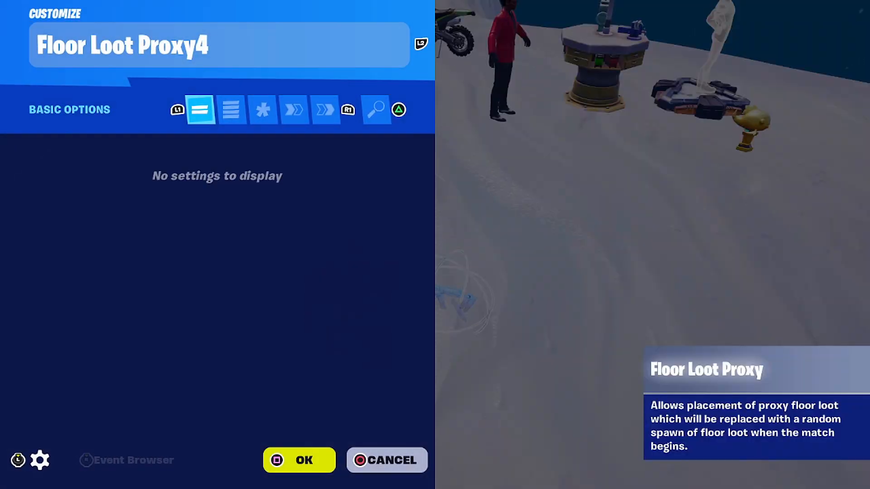
- Close the Floor Loot Proxy settings, then close the Reboot Van Proxy2 settings
click(298, 460)
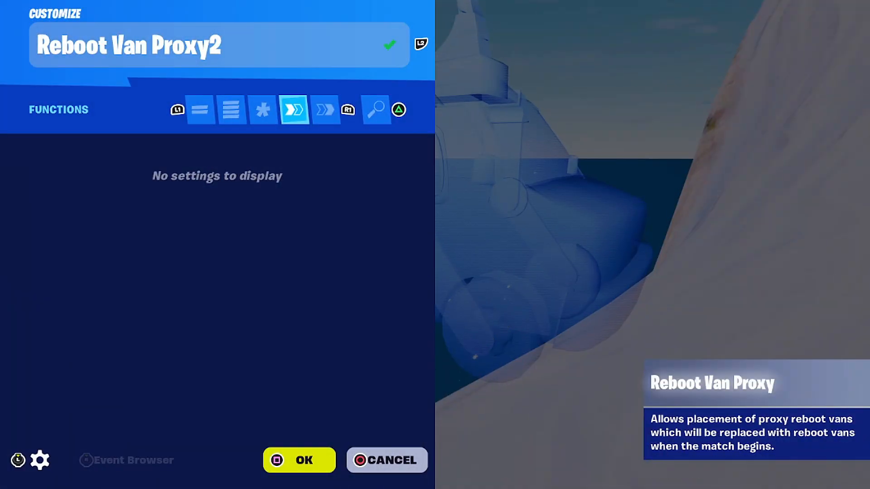
click(299, 460)
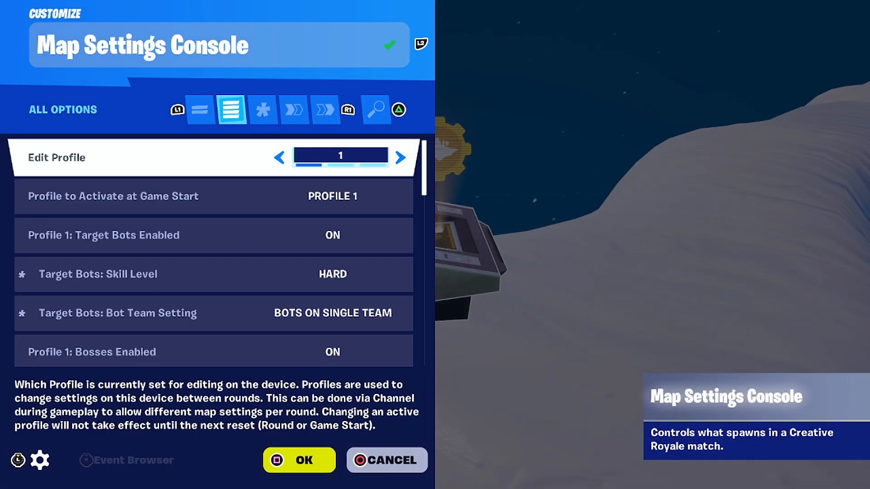
- Scroll through the Map Settings Console's All Options, covering bot skill and island events
scroll(down, 3)
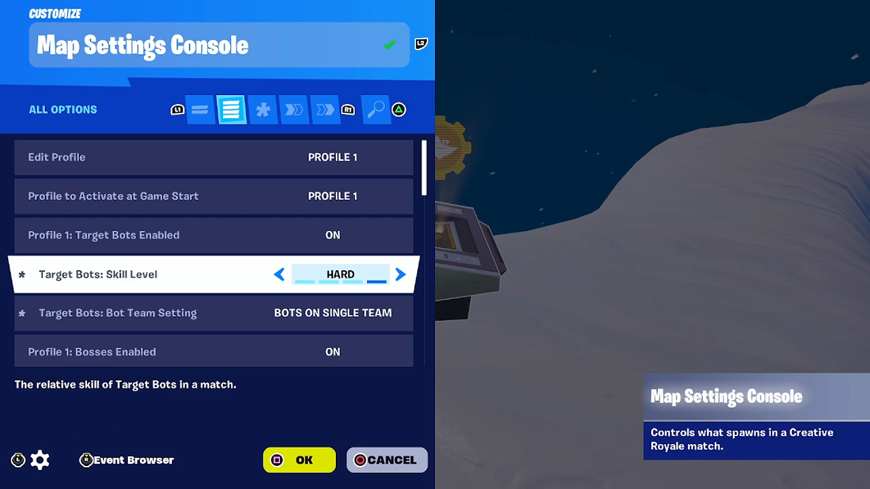
scroll(down, 3)
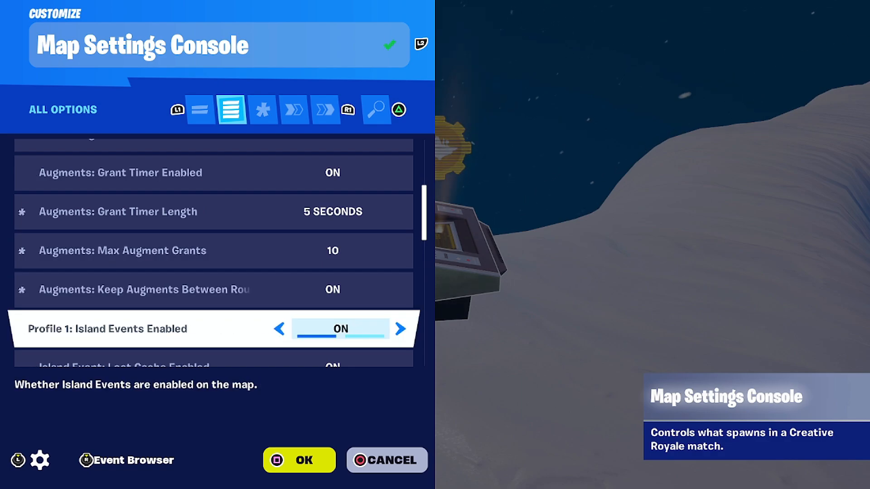
scroll(down, 3)
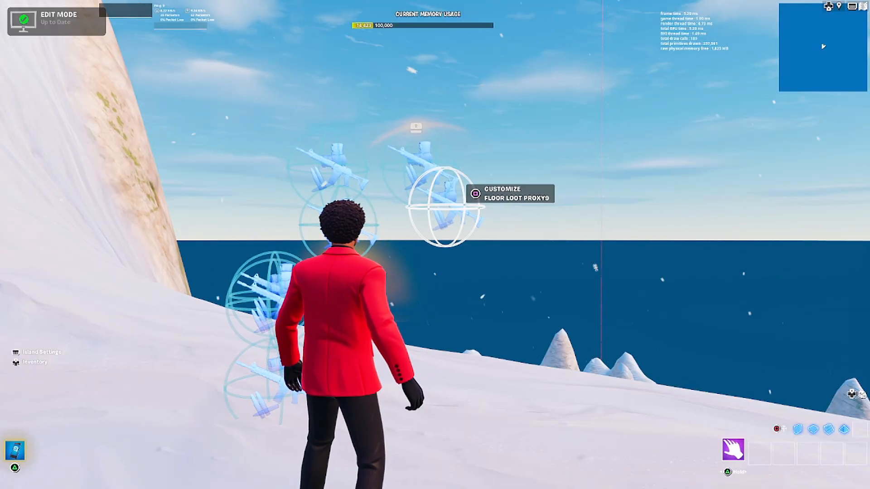
- Start the game from the in-game menu so the proxies spawn loot and vehicles
key(Escape)
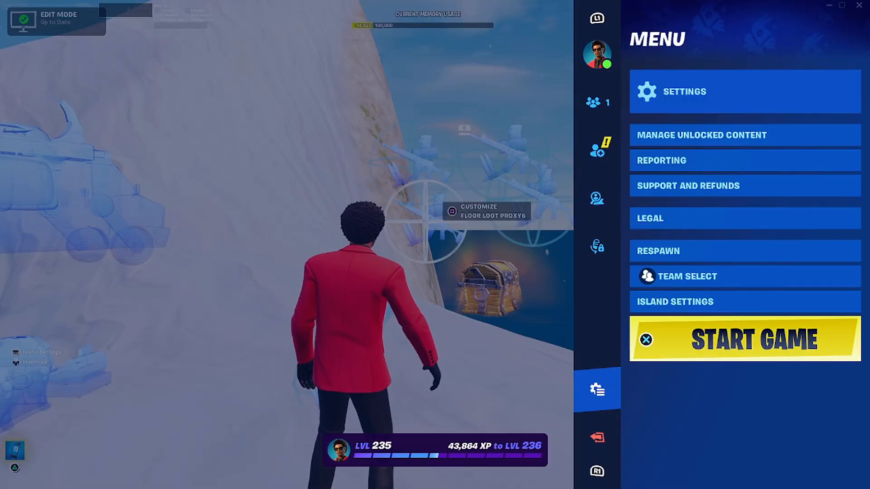
click(752, 340)
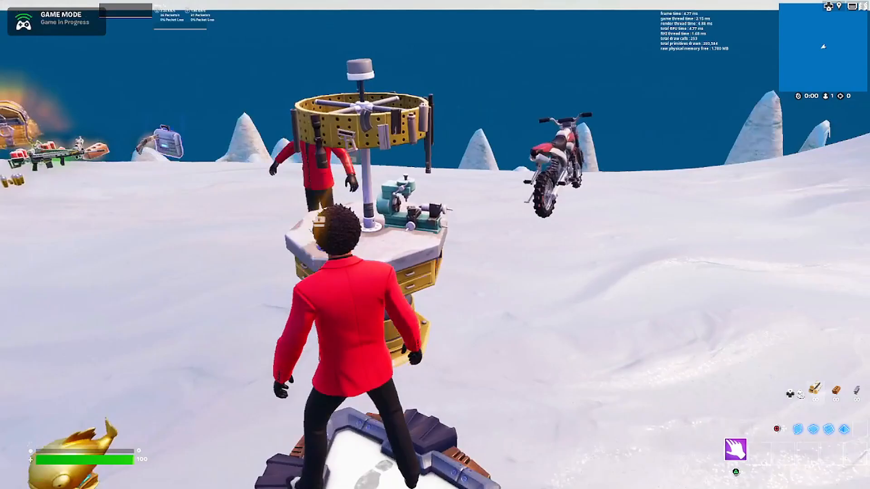